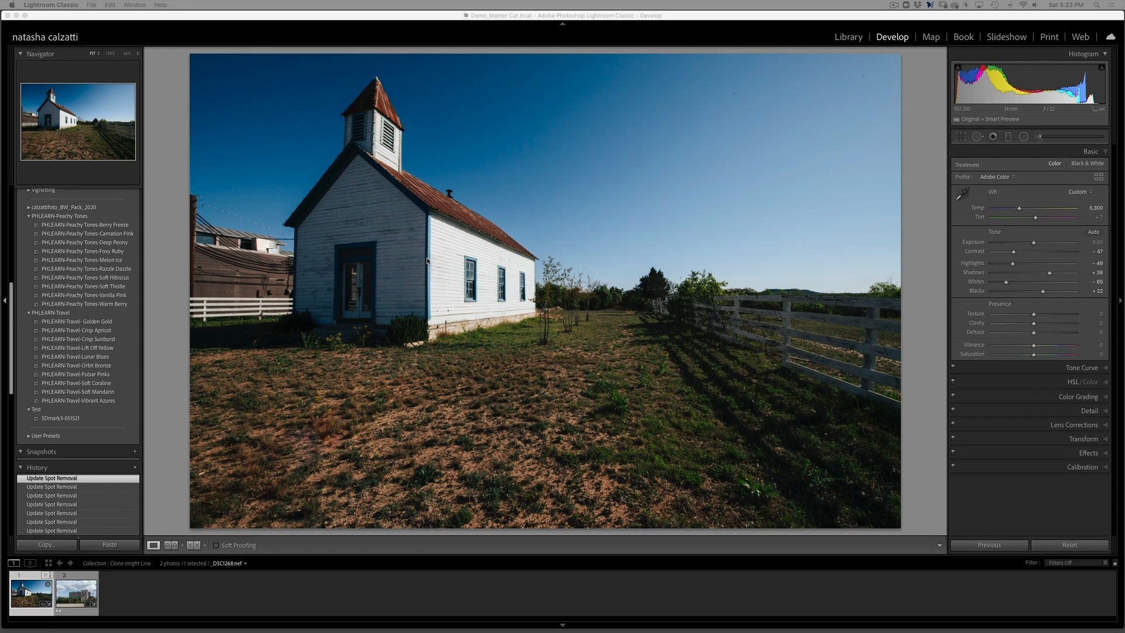
pyautogui.moveTo(374, 265)
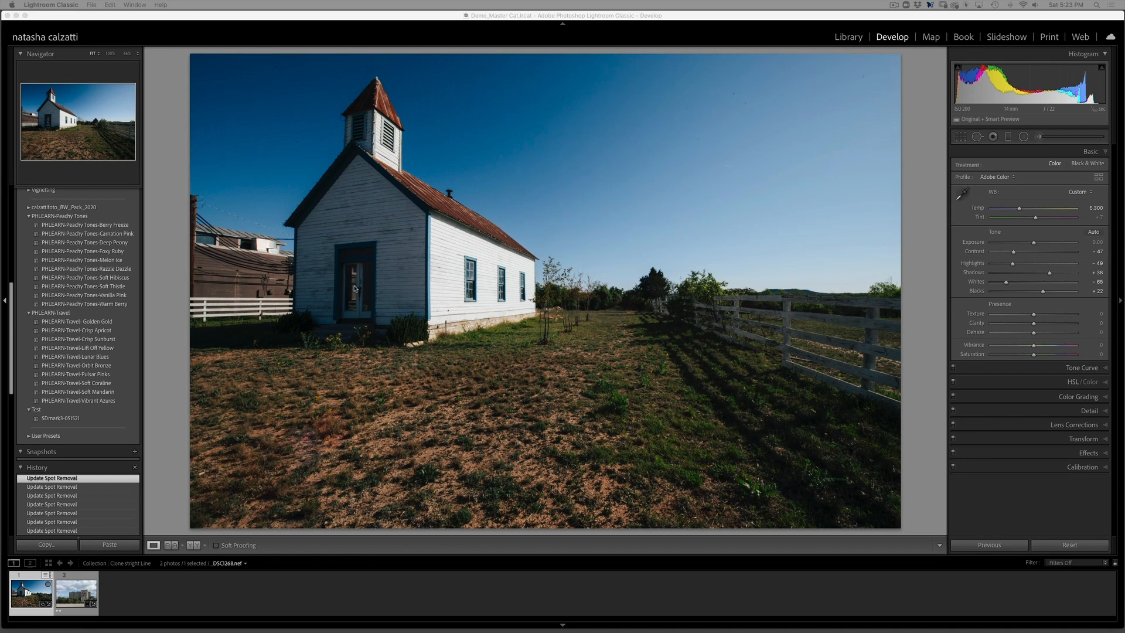
pyautogui.moveTo(447, 288)
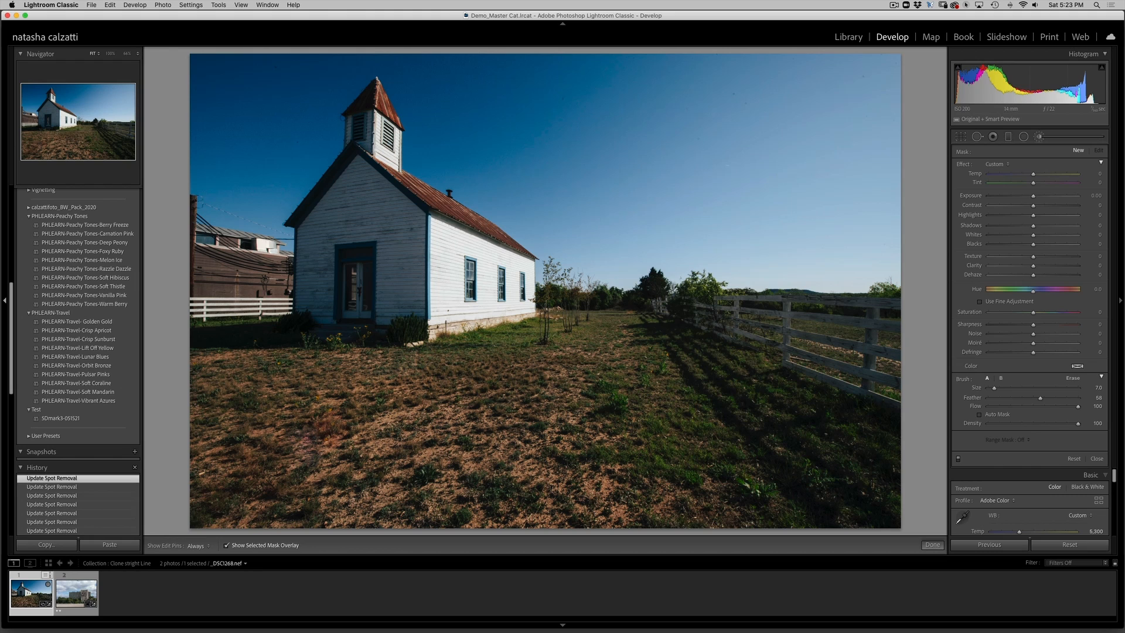
pyautogui.moveTo(352, 240)
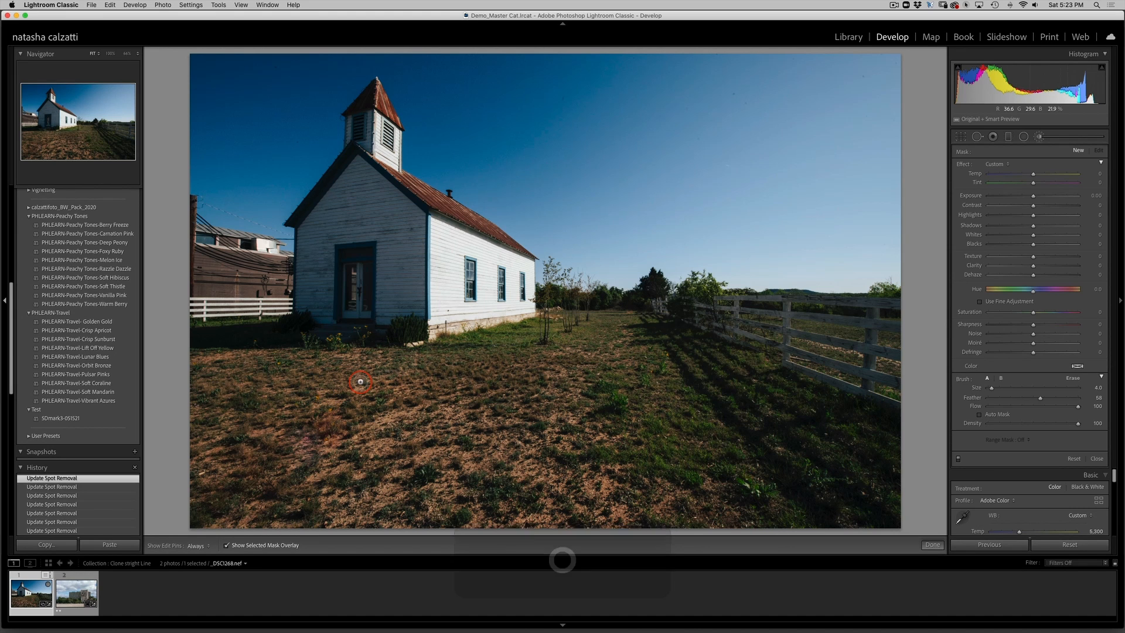
# - With a smaller brush, paint the mask along the wall's left edge, gable, right edge and around the door
pyautogui.moveTo(359, 381); pyautogui.dragTo(302, 289)
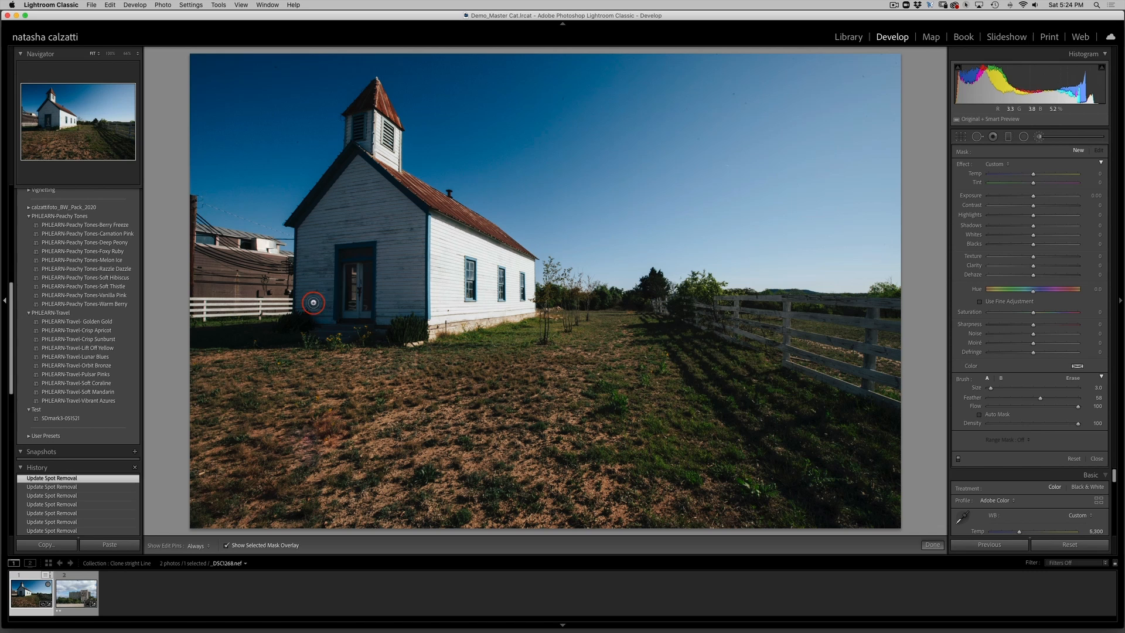
pyautogui.moveTo(312, 302); pyautogui.dragTo(302, 309)
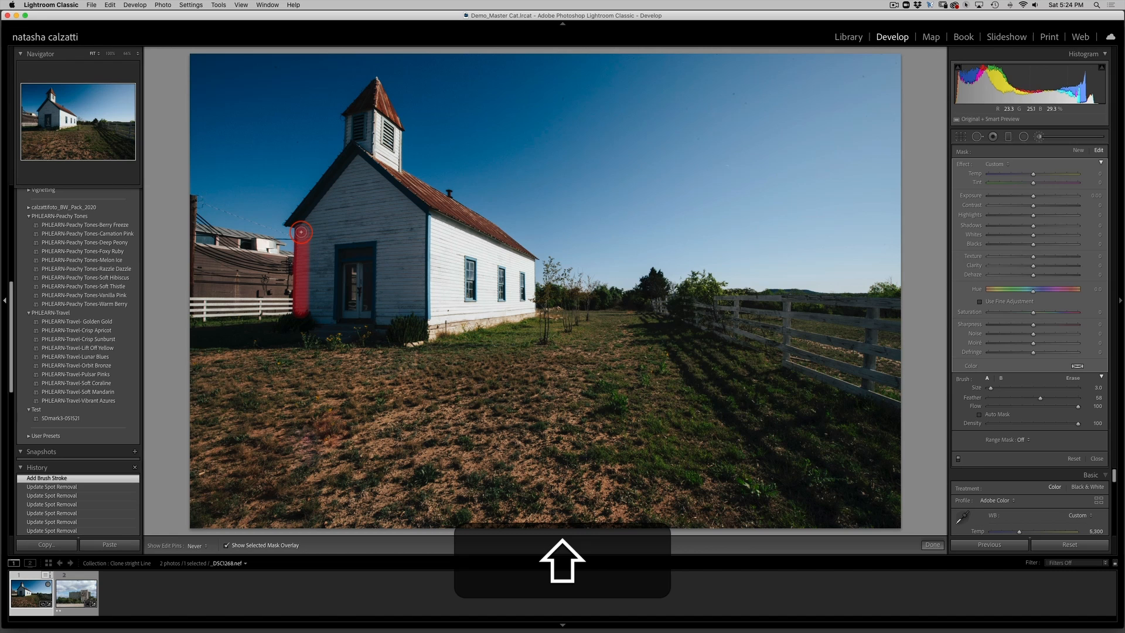
pyautogui.click(357, 159)
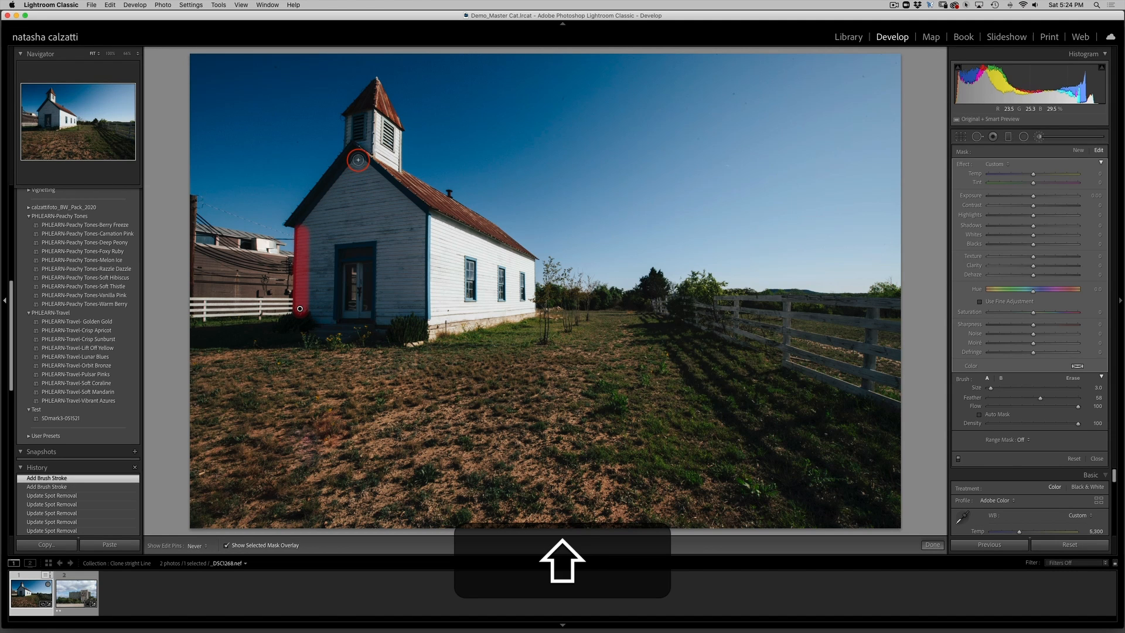
pyautogui.moveTo(357, 159); pyautogui.dragTo(421, 216)
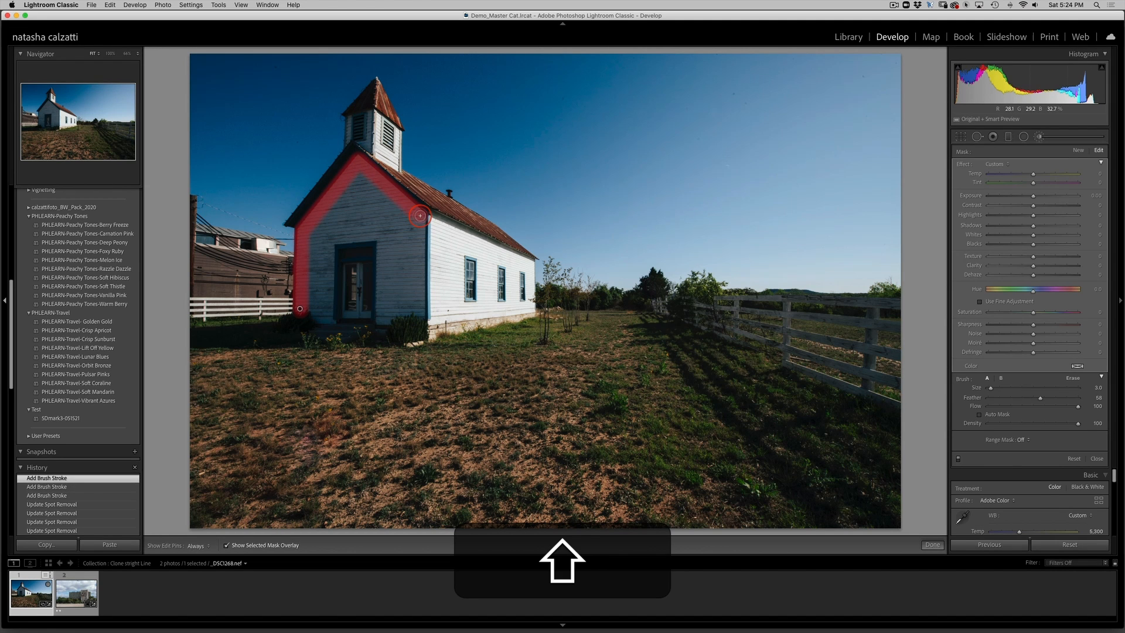
pyautogui.moveTo(421, 214); pyautogui.dragTo(408, 309)
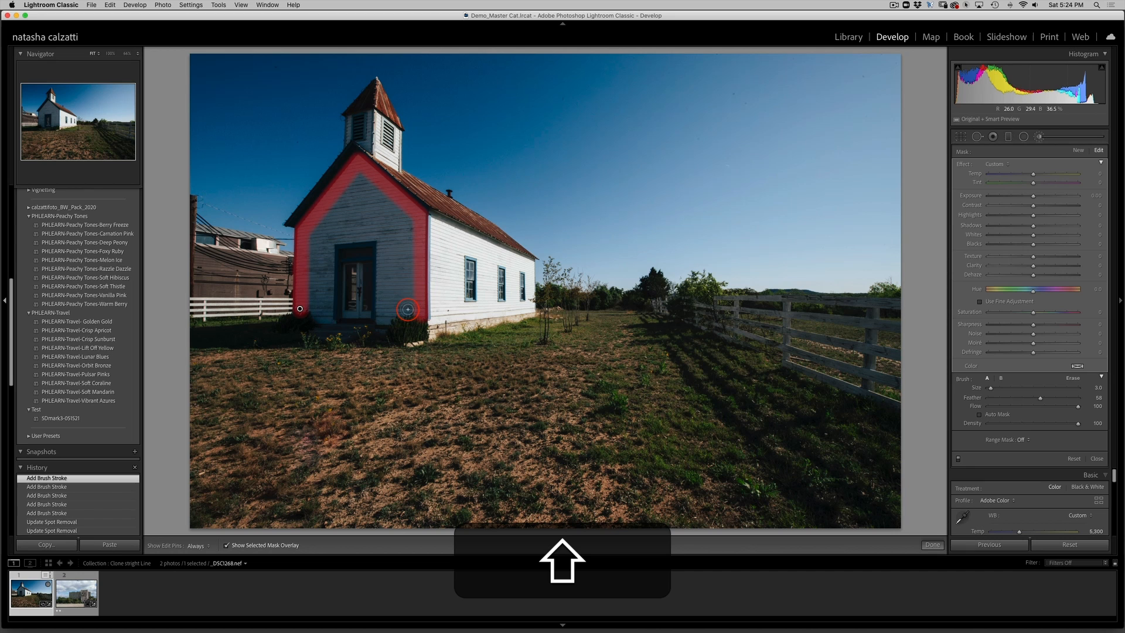
pyautogui.moveTo(406, 310); pyautogui.dragTo(379, 321)
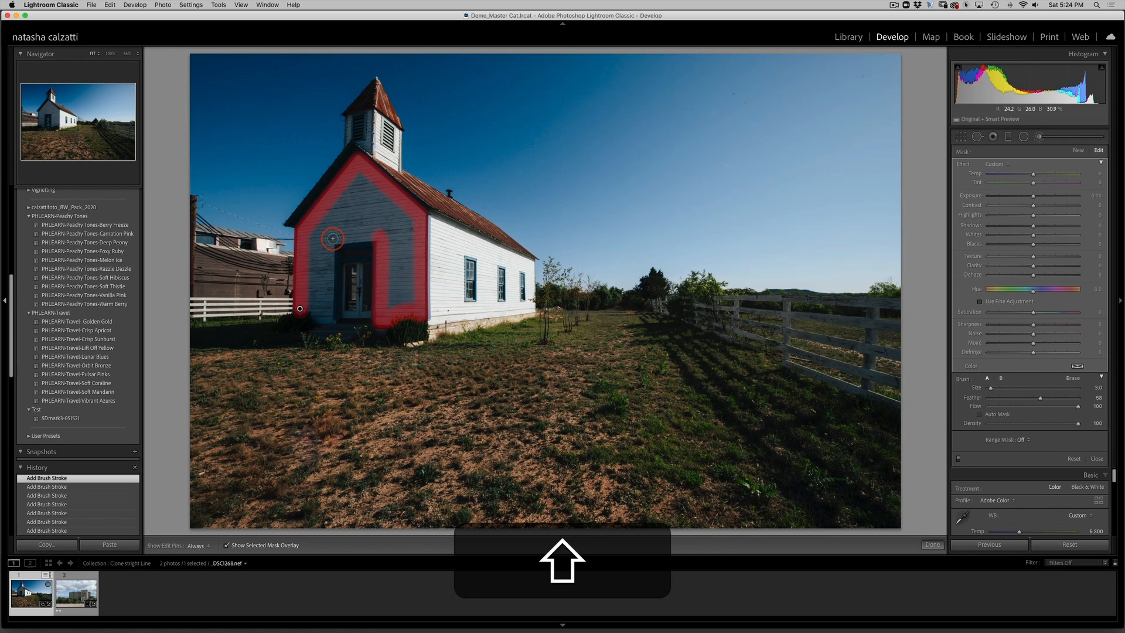
# - Fill in the remaining mask beside the door and across the rest of the front wall
pyautogui.moveTo(331, 238); pyautogui.dragTo(327, 321)
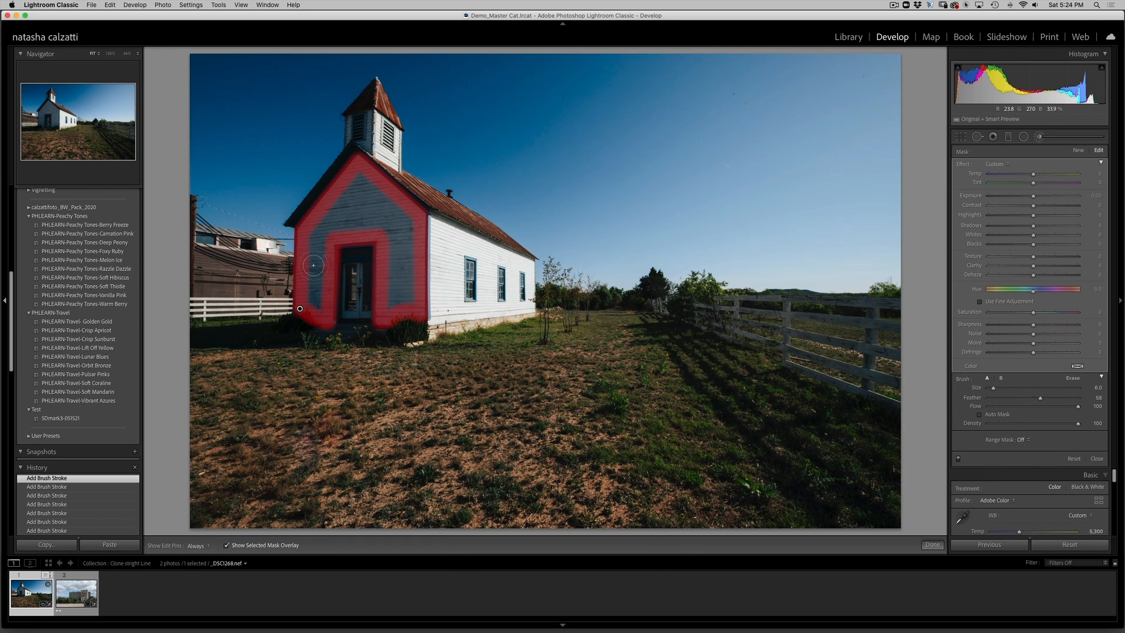
pyautogui.moveTo(314, 309); pyautogui.dragTo(331, 215)
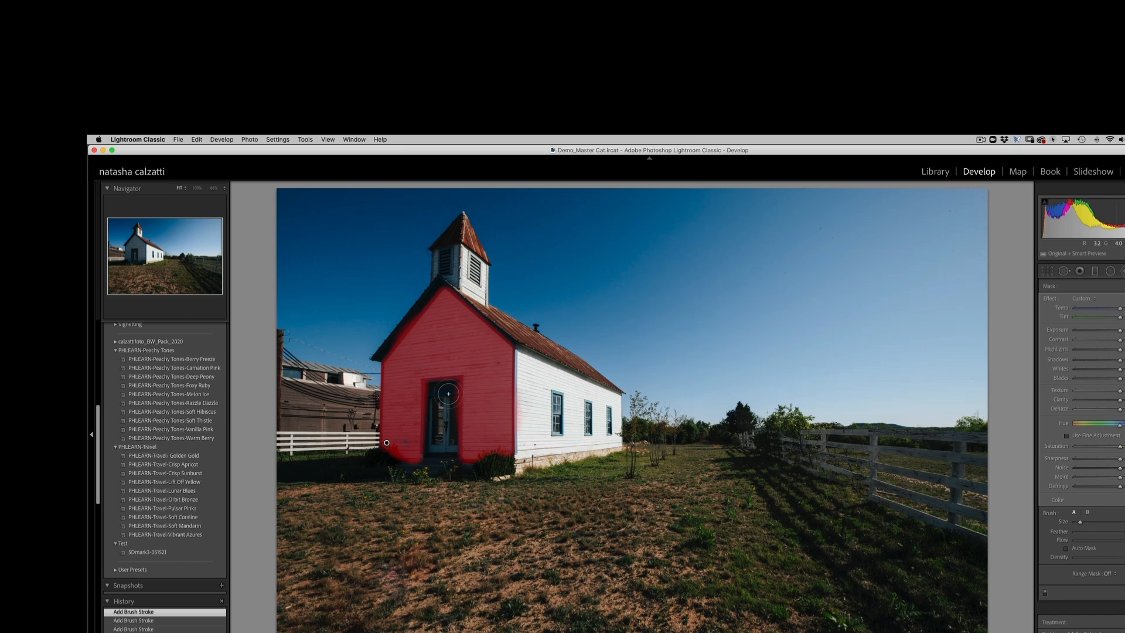
# - Extend the brush mask along the base of the front wall to fill the remaining gaps
pyautogui.click(446, 393)
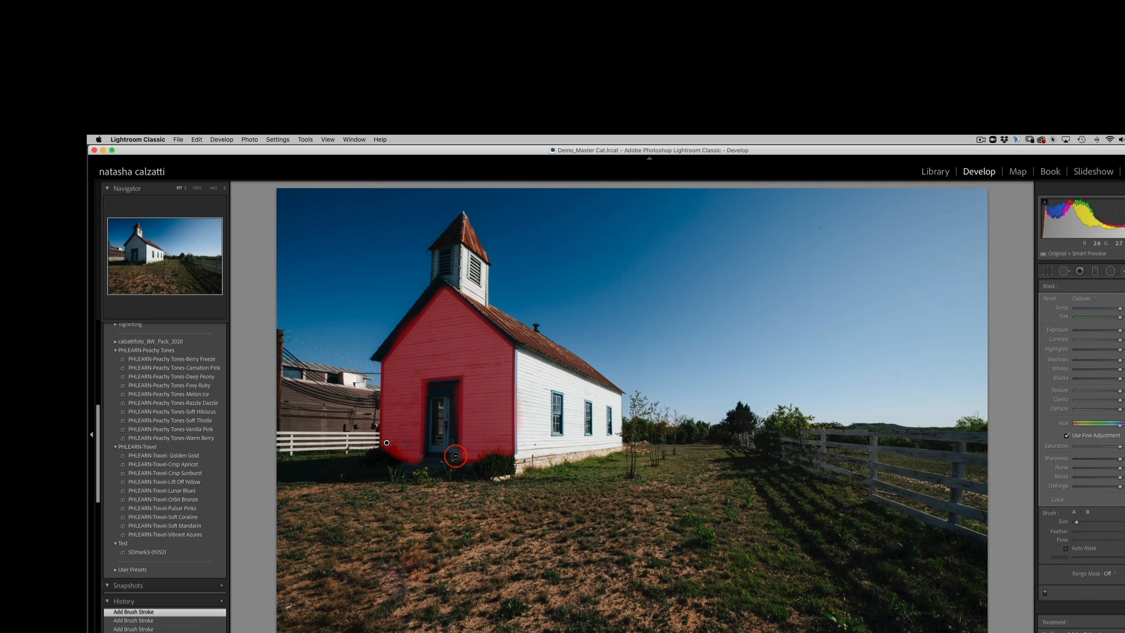
pyautogui.moveTo(454, 456); pyautogui.dragTo(427, 384)
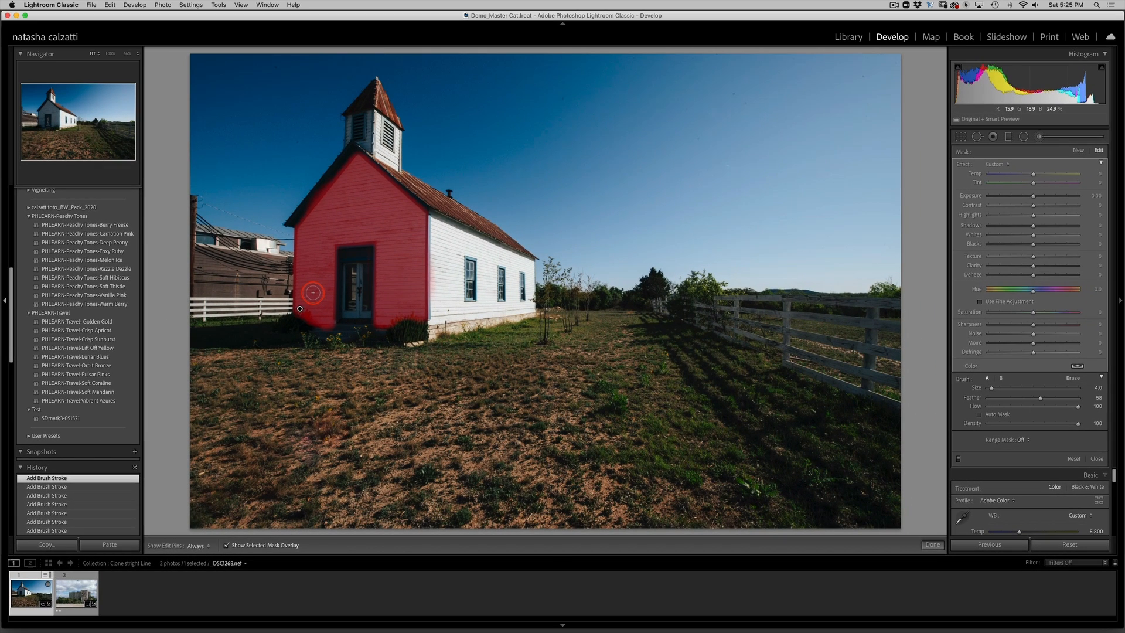
# - Hide the mask overlay, then raise Exposure, warm Temp and lift Shadows for the front-wall mask
pyautogui.click(226, 544)
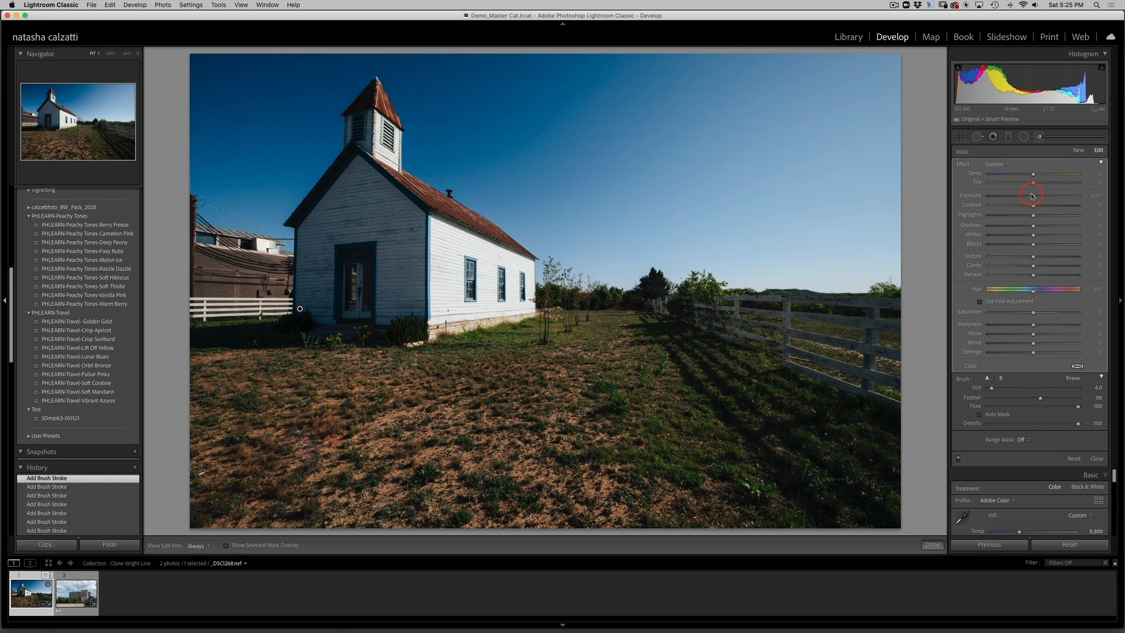
pyautogui.moveTo(1031, 196); pyautogui.dragTo(1042, 196)
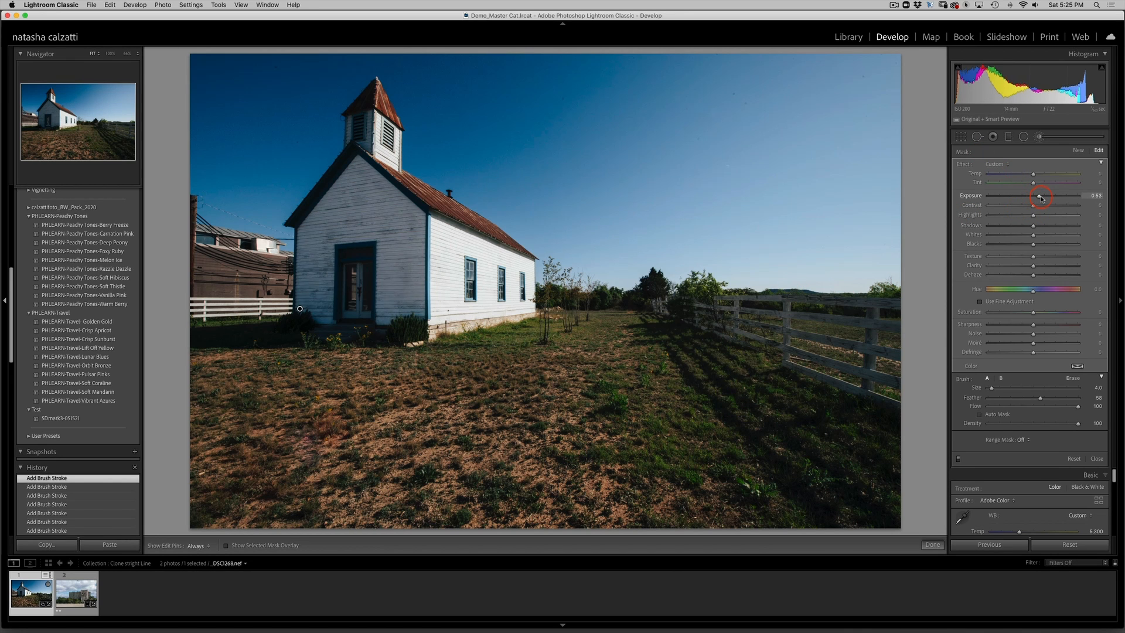
pyautogui.moveTo(1044, 196); pyautogui.dragTo(1038, 196)
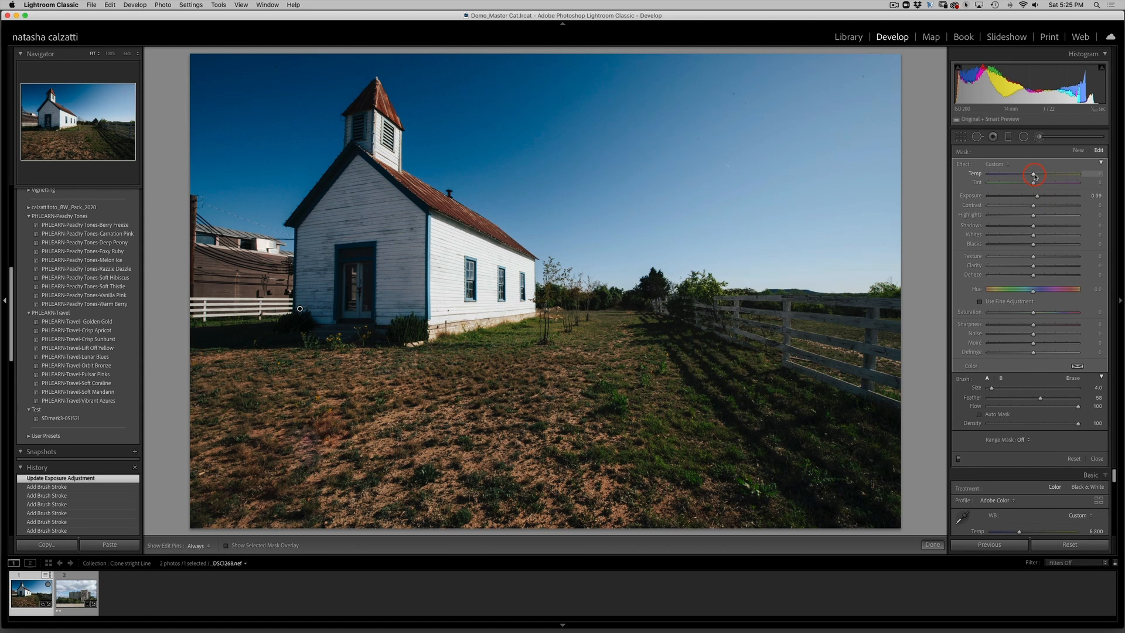
pyautogui.moveTo(1033, 174); pyautogui.dragTo(1040, 175)
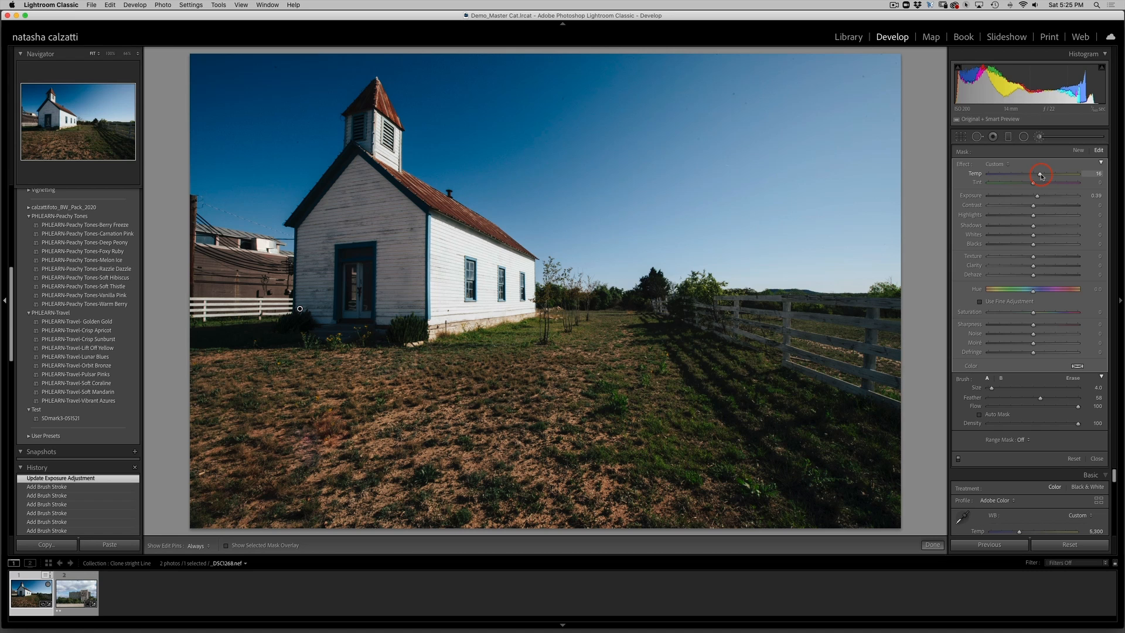
pyautogui.moveTo(1039, 173); pyautogui.dragTo(1041, 173)
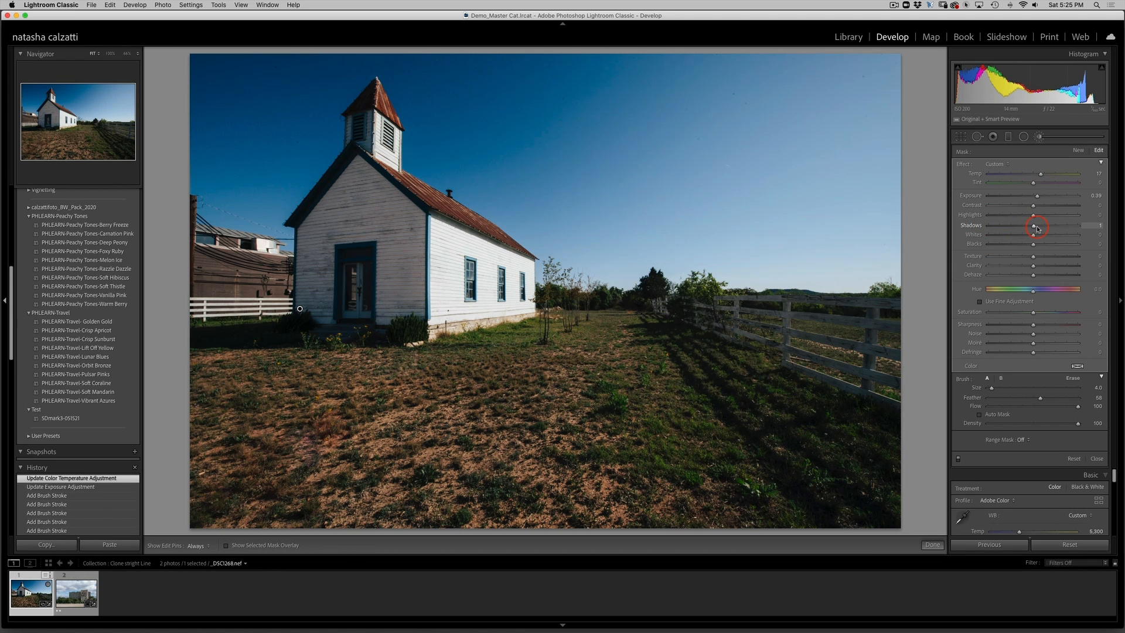
pyautogui.moveTo(1041, 228); pyautogui.dragTo(1052, 228)
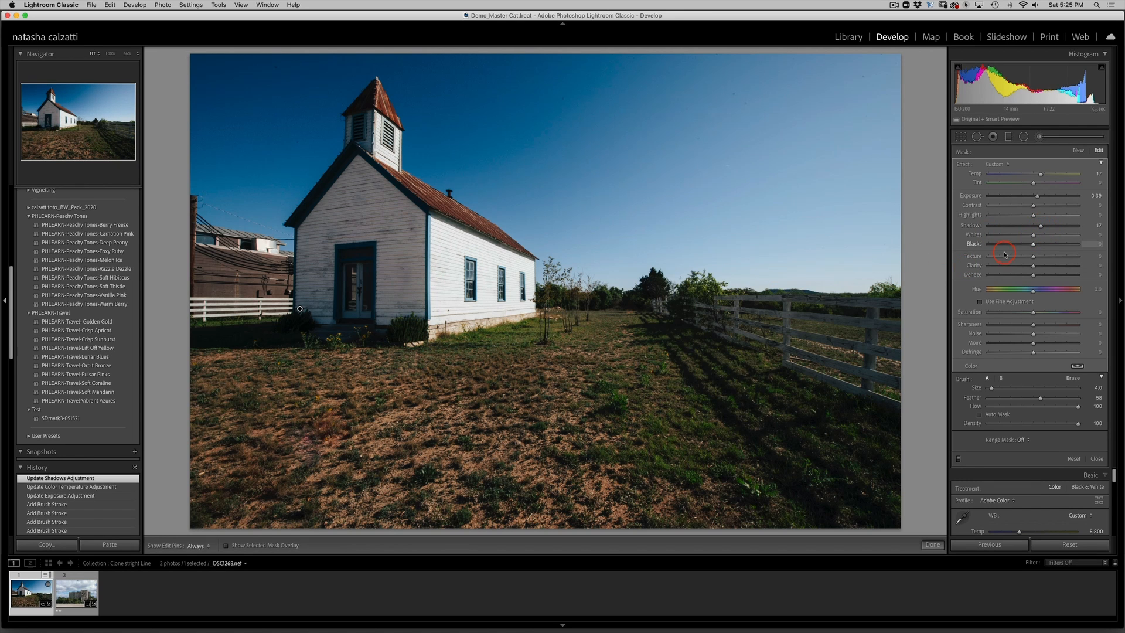
pyautogui.moveTo(762, 236)
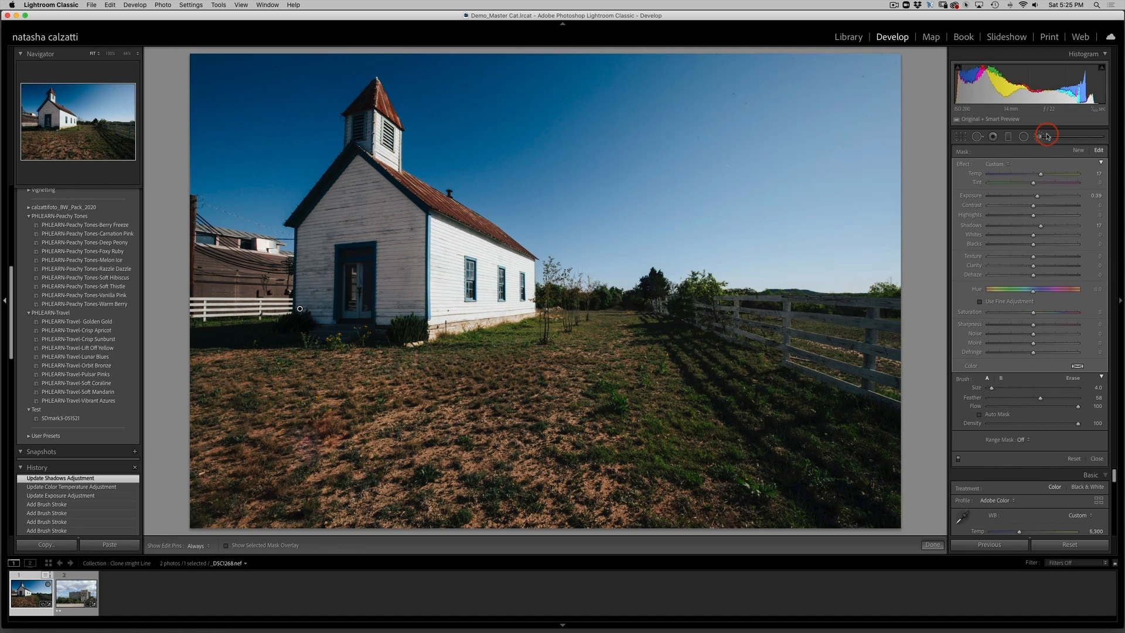
# - Start a new brushed adjustment and paint it over the church door and its frame
pyautogui.click(1076, 152)
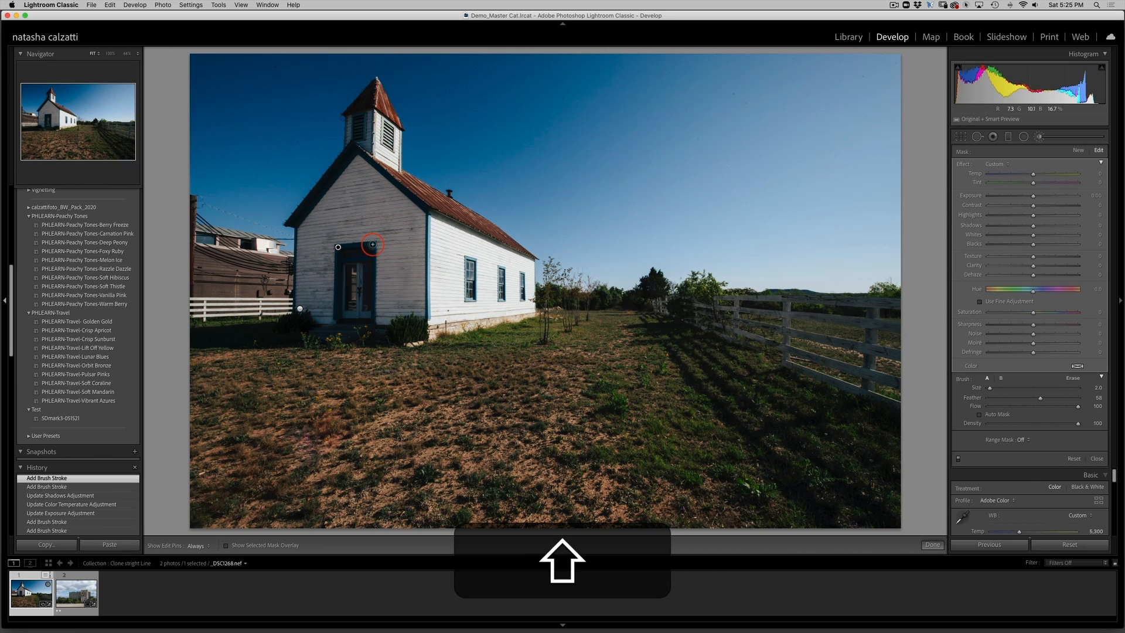
pyautogui.click(226, 544)
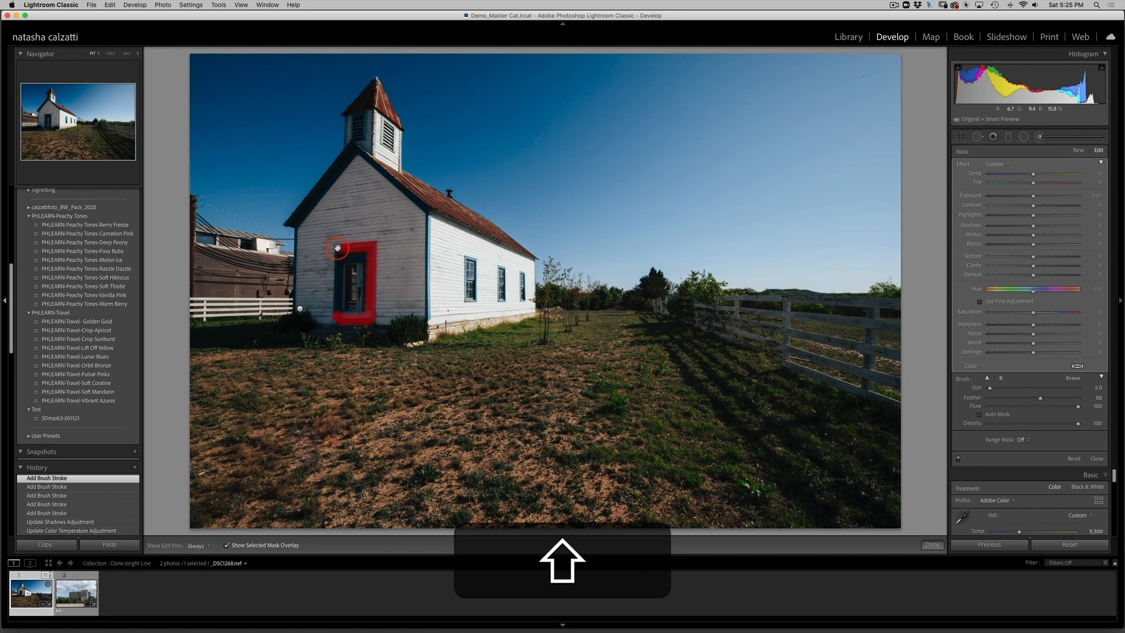
pyautogui.moveTo(337, 247); pyautogui.dragTo(356, 263)
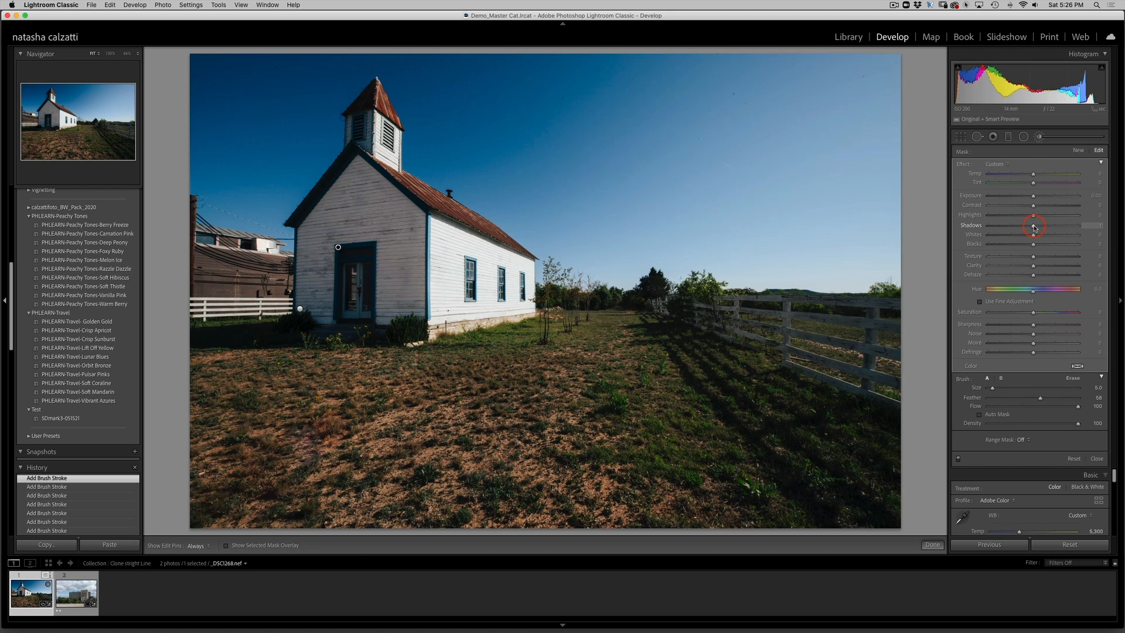
# - Lift the Shadows and warm the Temp for the door mask
pyautogui.moveTo(1035, 225); pyautogui.dragTo(1062, 225)
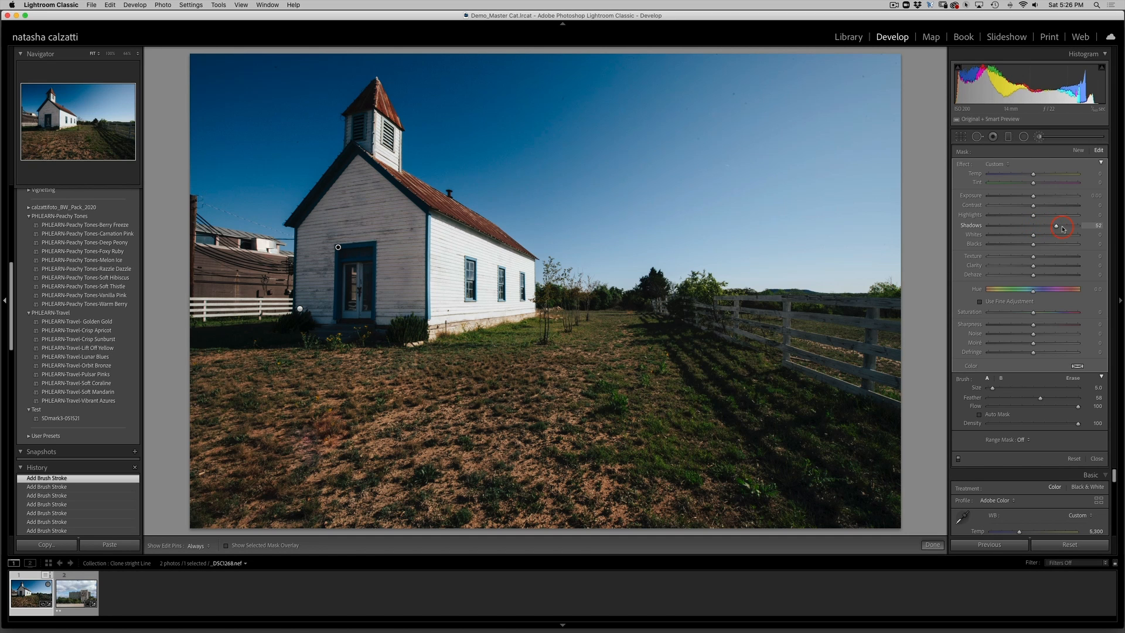
pyautogui.moveTo(1061, 225); pyautogui.dragTo(1068, 225)
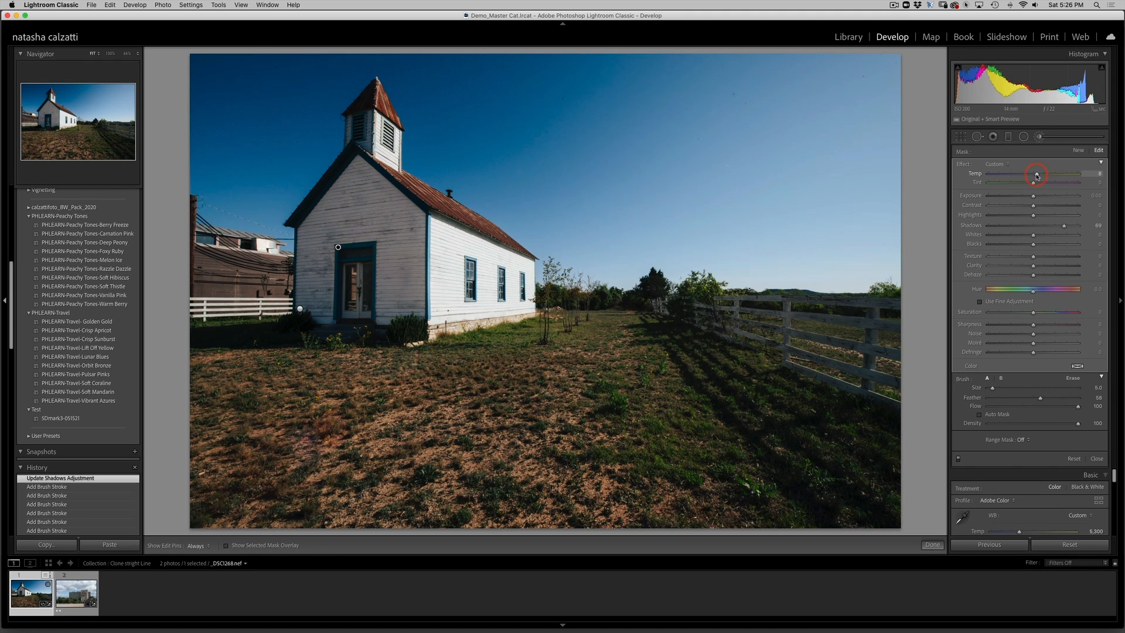
pyautogui.moveTo(1035, 174); pyautogui.dragTo(1054, 174)
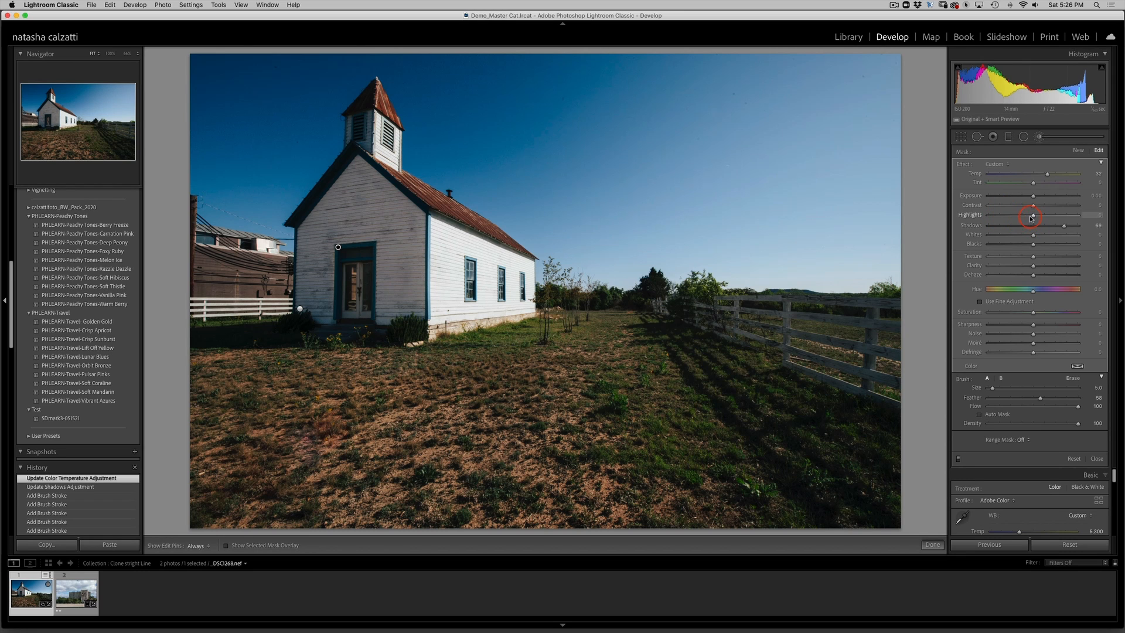
# - Raise the door mask's Highlights slightly and increase its Exposure, then finish brushing
pyautogui.moveTo(1031, 216); pyautogui.dragTo(1044, 217)
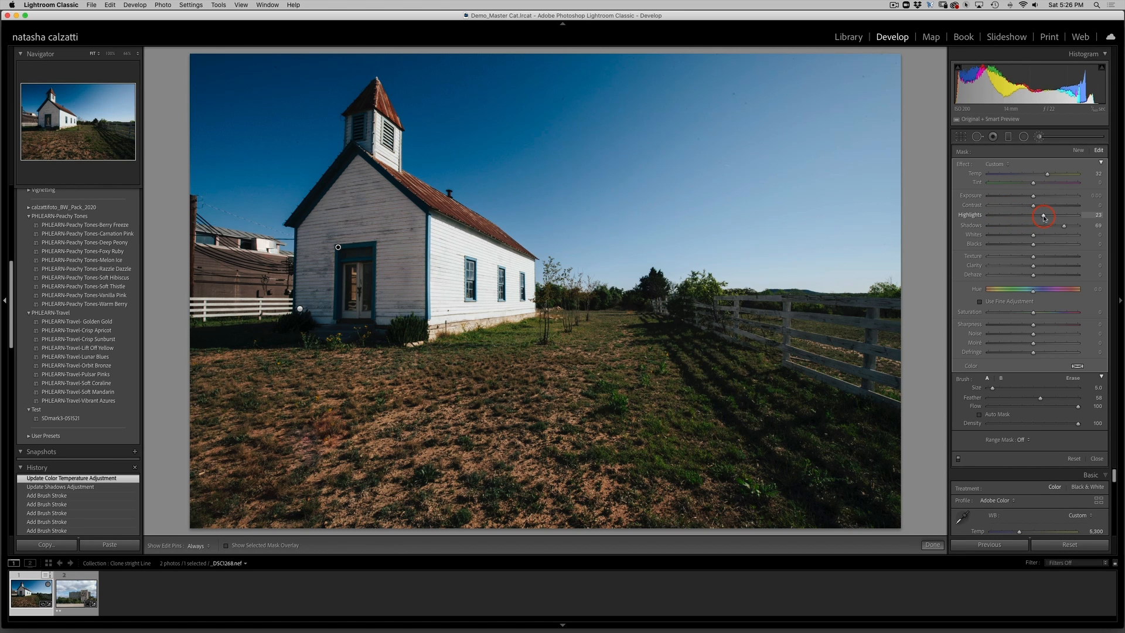
pyautogui.moveTo(1064, 215); pyautogui.dragTo(1049, 215)
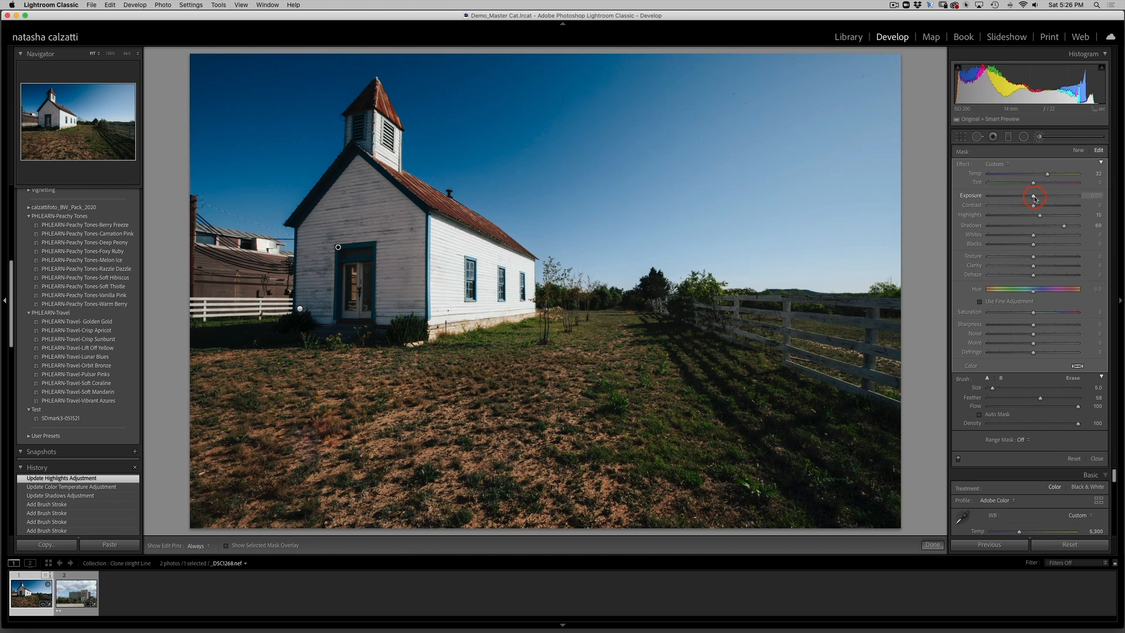
pyautogui.moveTo(1033, 196); pyautogui.dragTo(1051, 195)
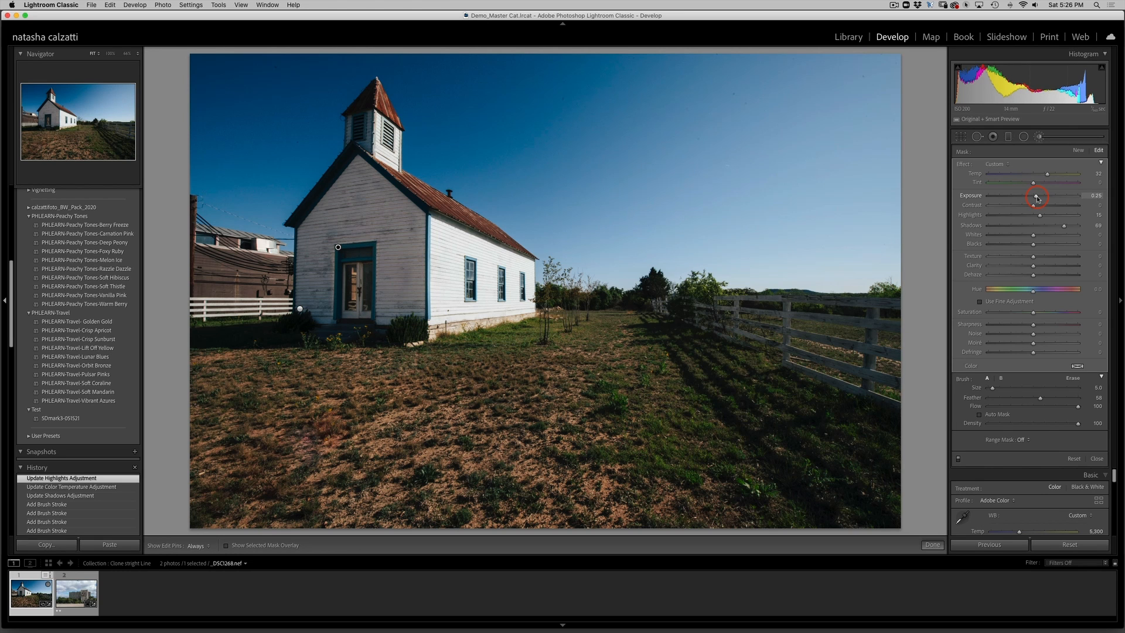
pyautogui.moveTo(1037, 194); pyautogui.dragTo(1034, 195)
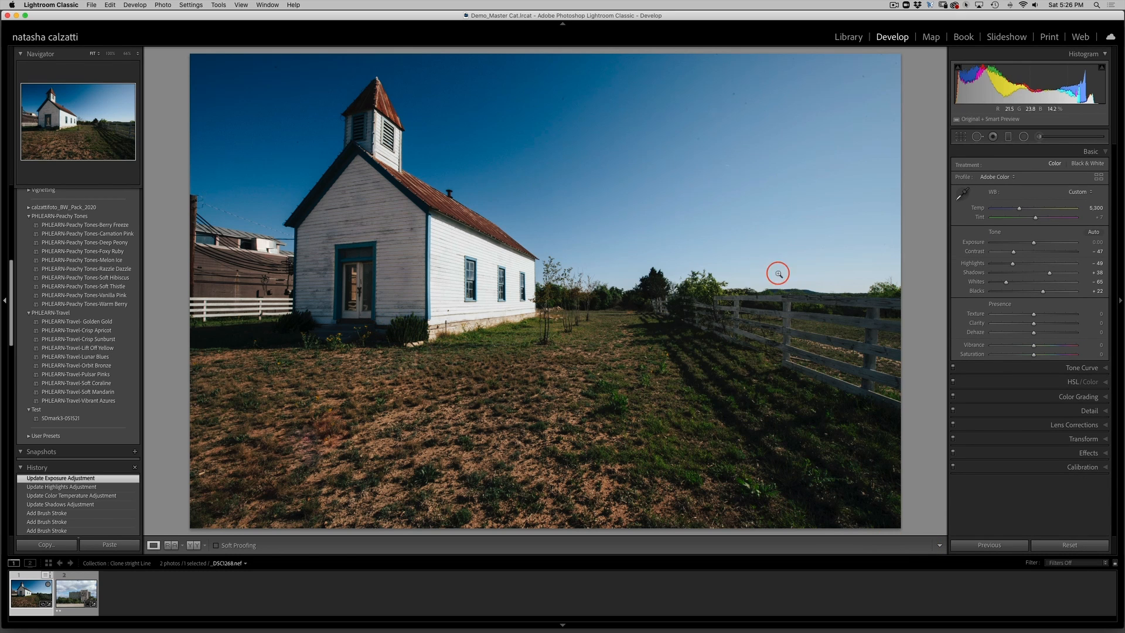
# - Return to the brushed adjustments and toggle them off and on to compare the result
pyautogui.click(1038, 137)
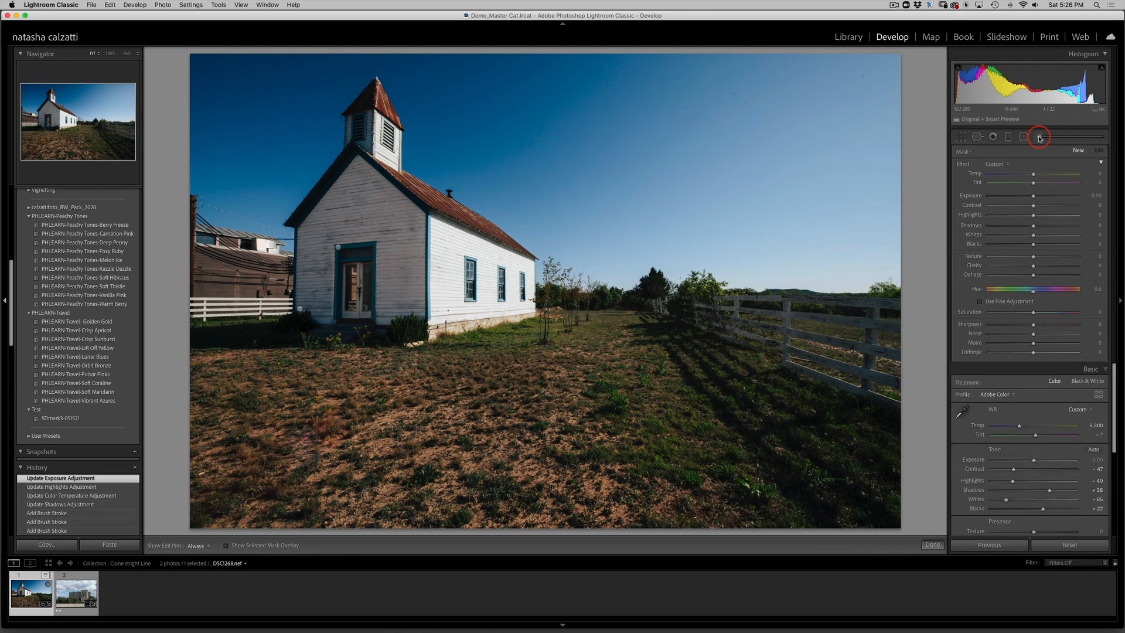
pyautogui.click(1038, 136)
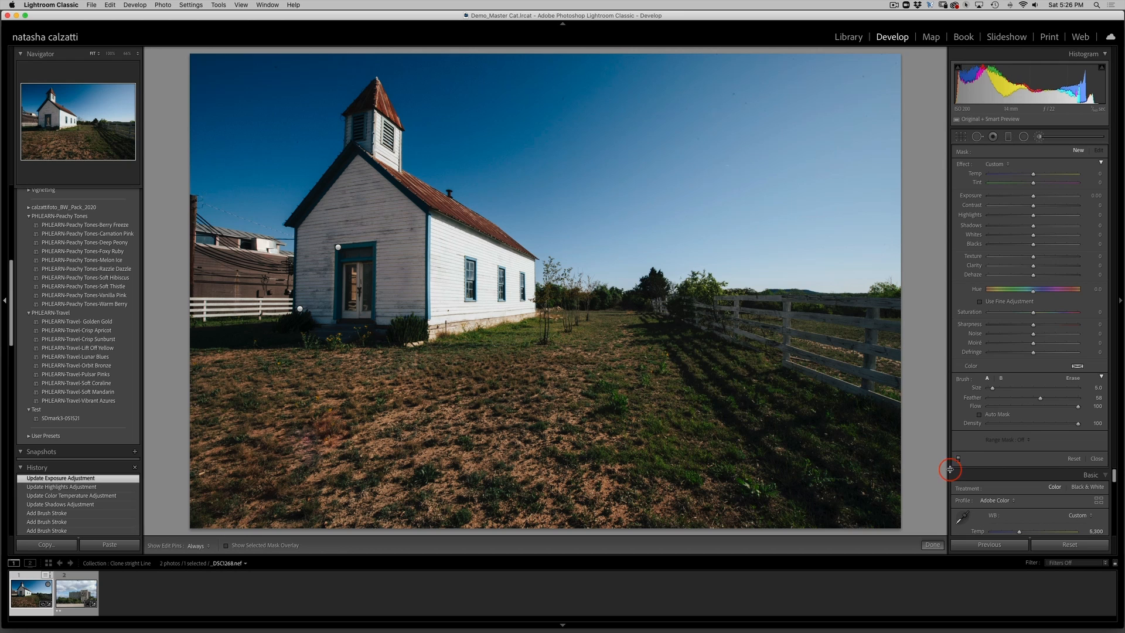
pyautogui.click(957, 461)
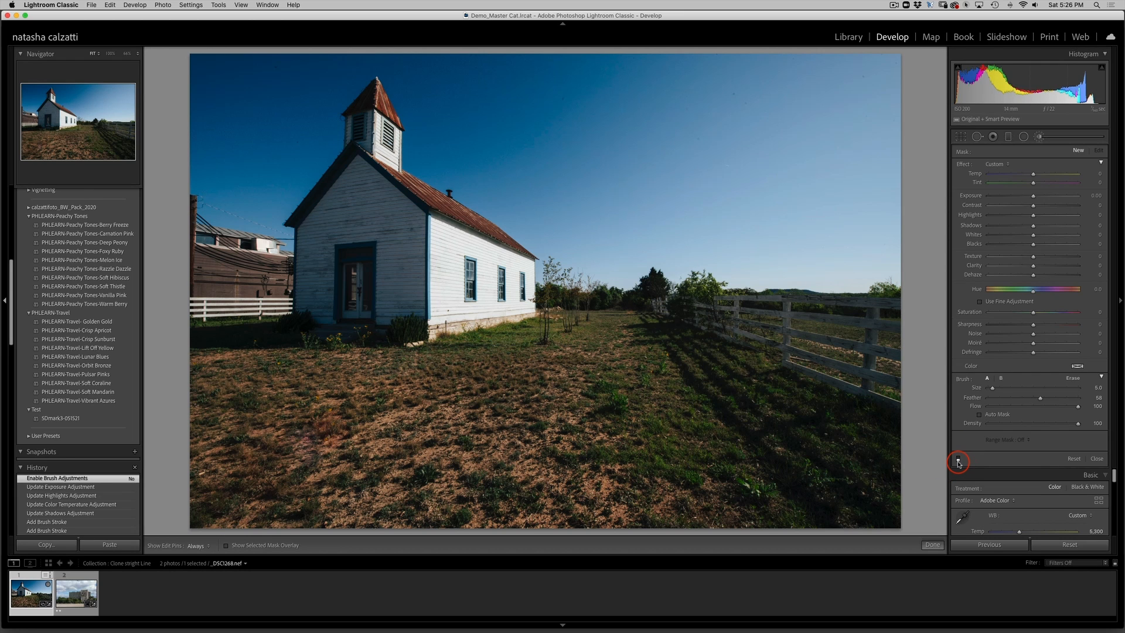
pyautogui.click(957, 461)
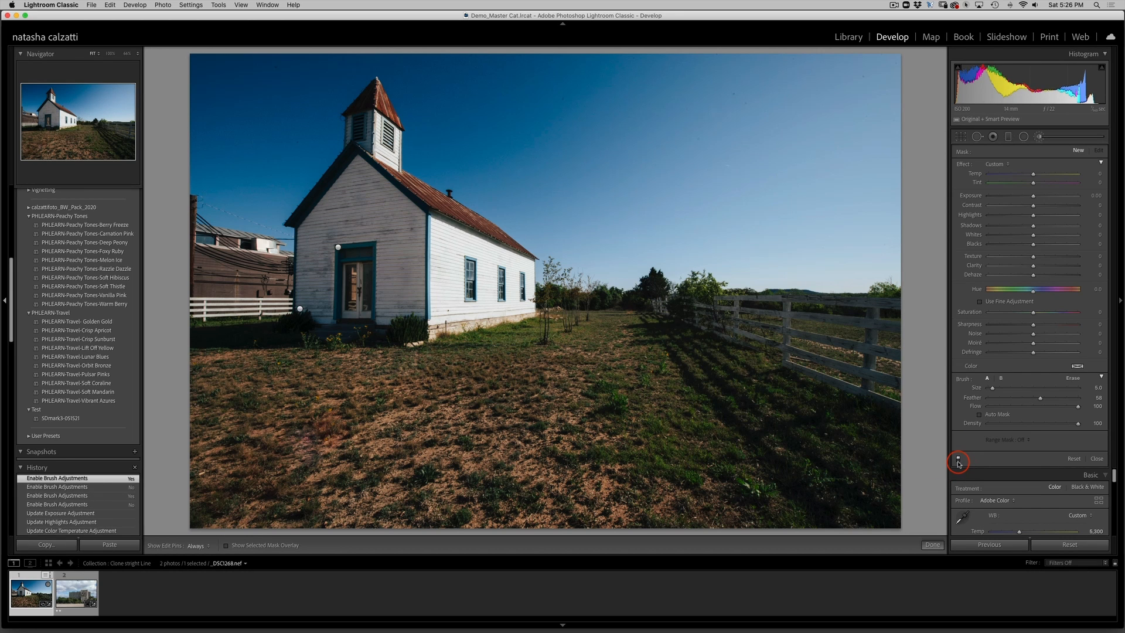